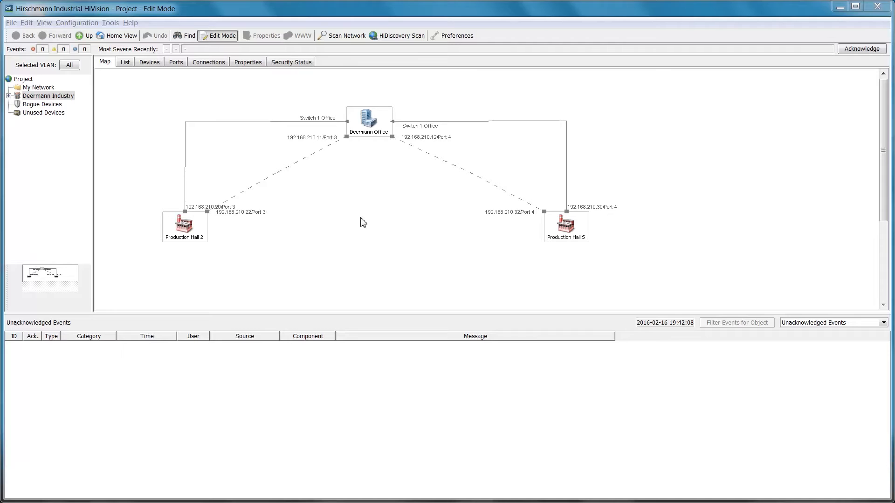
mouse_move(455, 36)
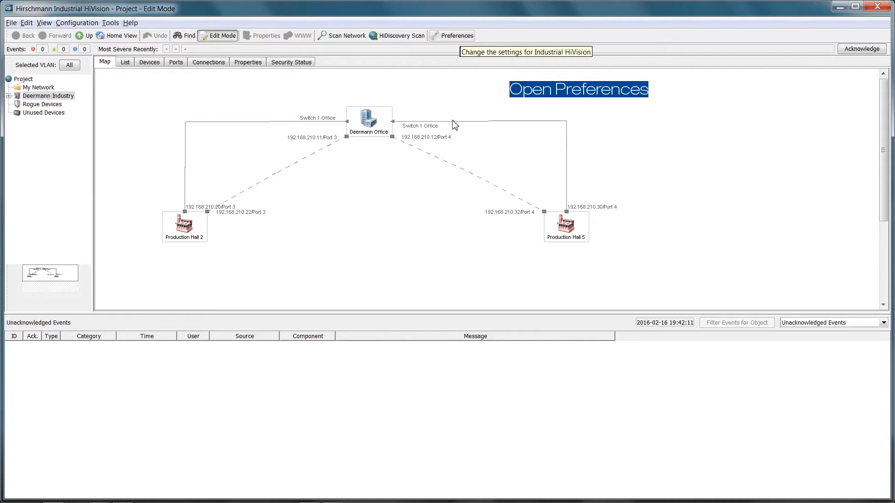
- Open the Industrial HiVision Preferences dialog from the toolbar
click(452, 35)
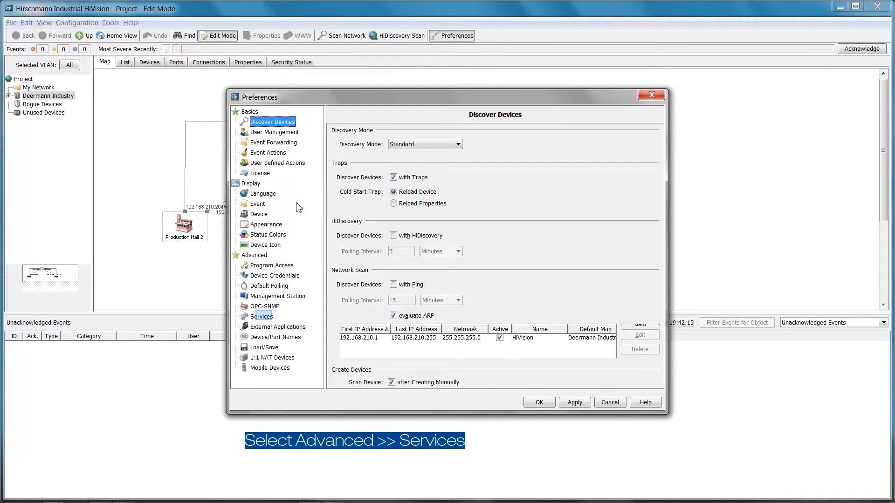
- Show Advanced > Services and verify Industrial HiVision OPC Server Enabled is true
click(261, 317)
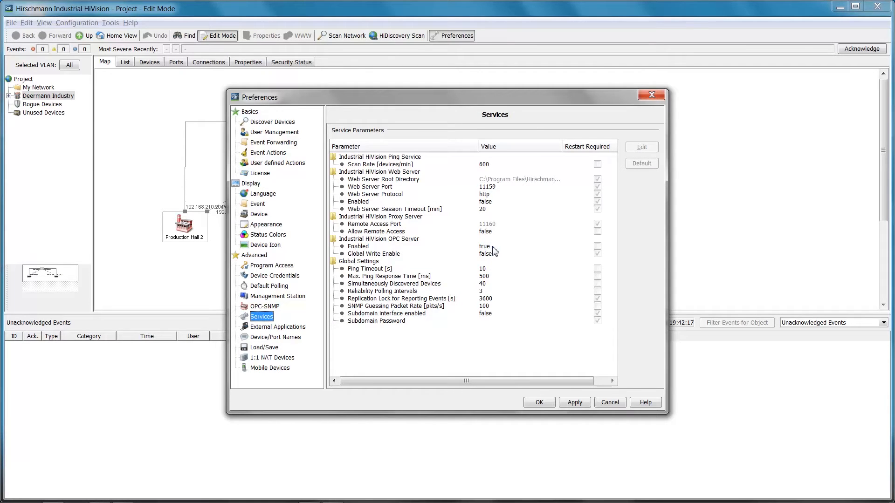
click(358, 246)
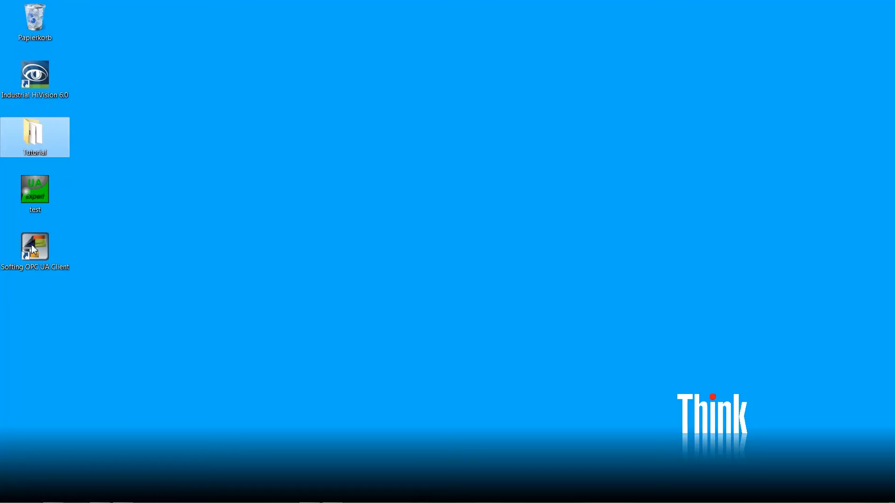
- Launch Softing OPC UA Client from its desktop shortcut into an empty project
double_click(34, 246)
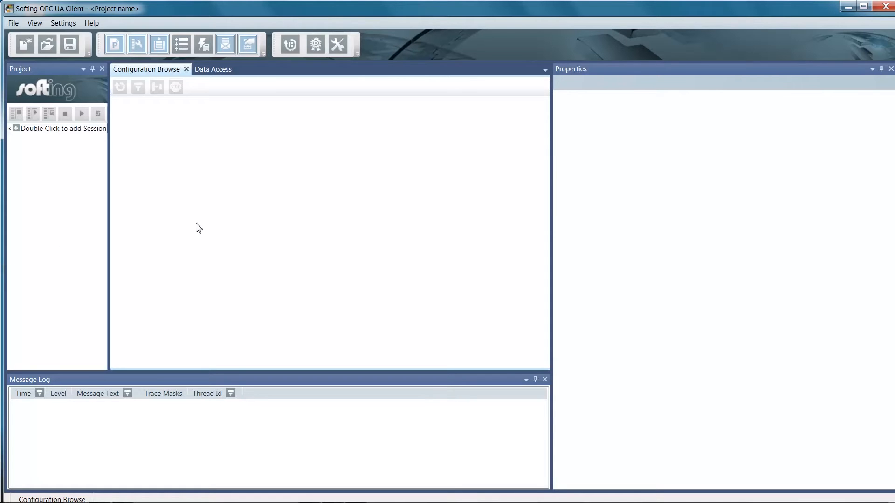
mouse_move(279, 131)
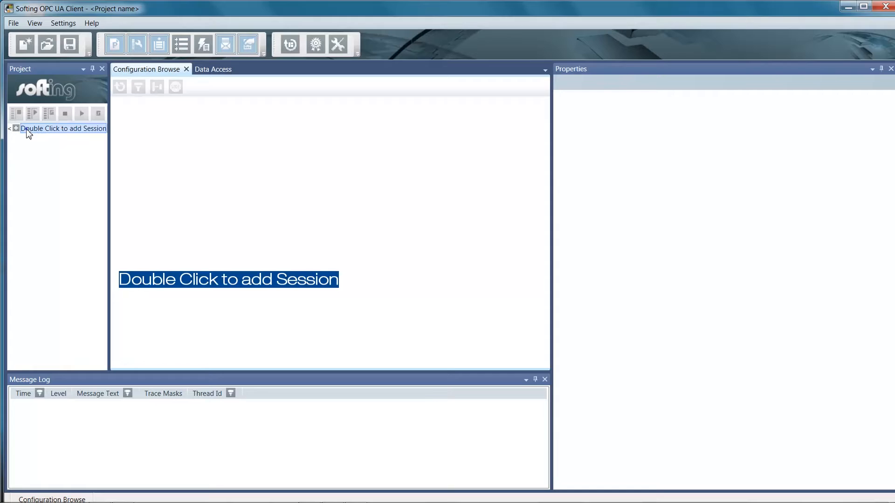
- Add a session with endpoint opc.tcp://192.168.210.200:11161/OPCUA/HiVision server URL
double_click(63, 128)
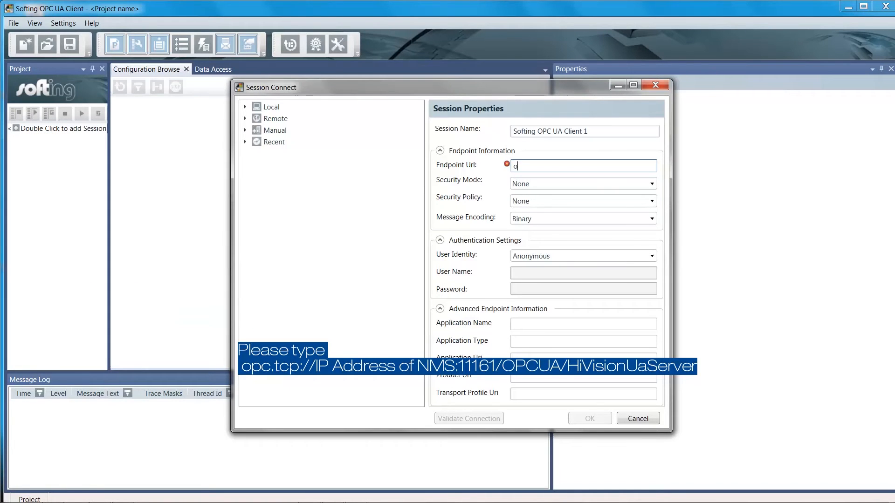
text(pc.tcp://192)
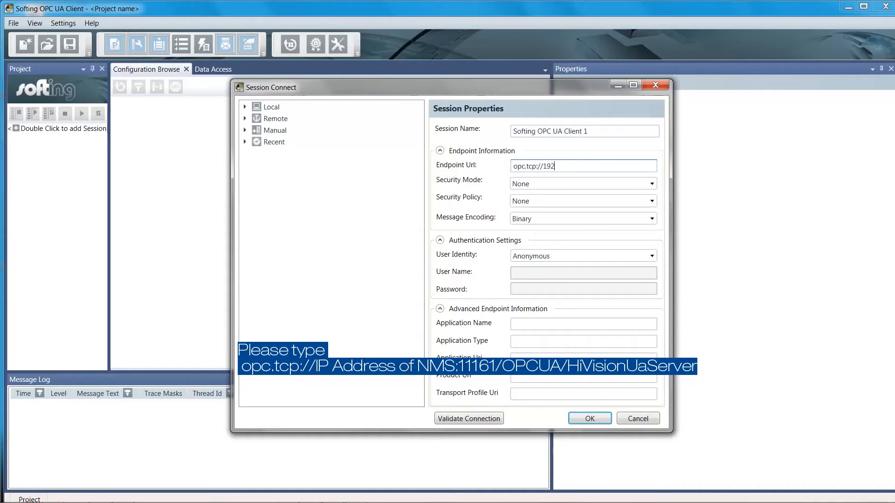
text(.168.210.200)
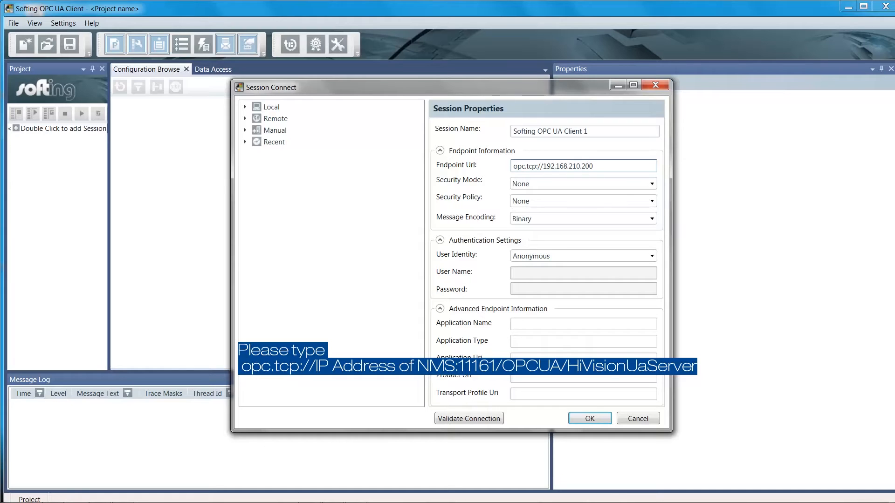
text(:1)
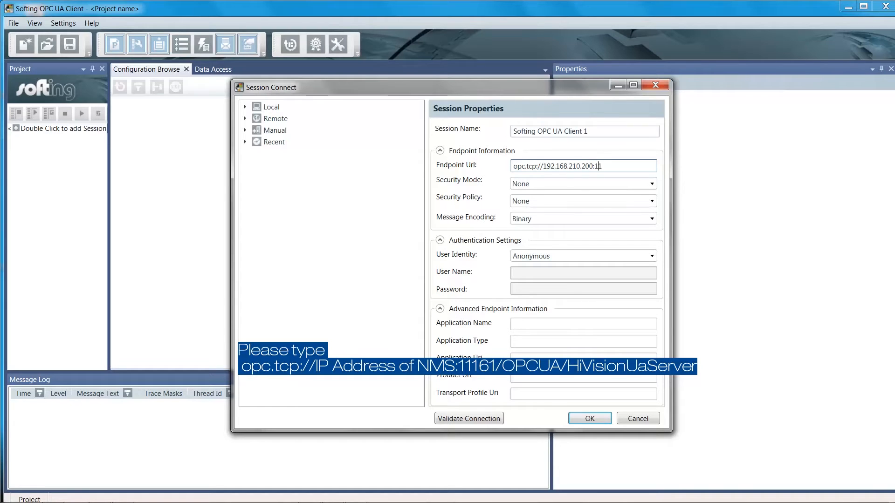
text(161)
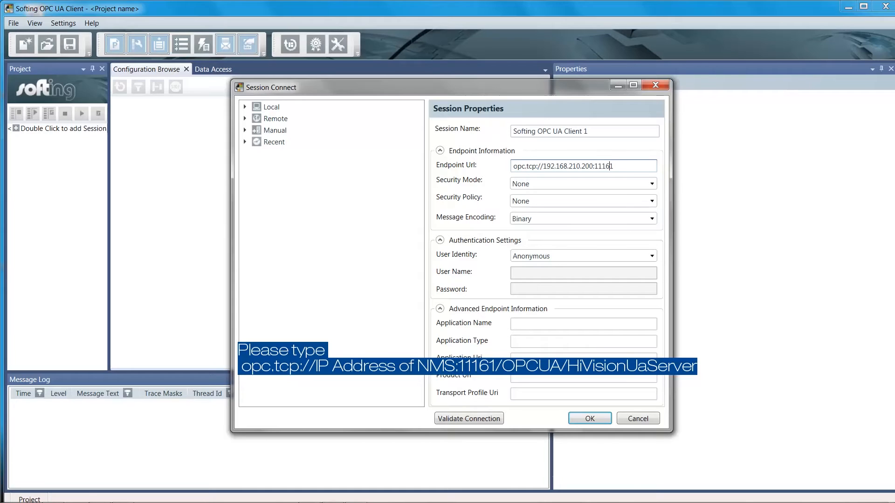
text(1/OP)
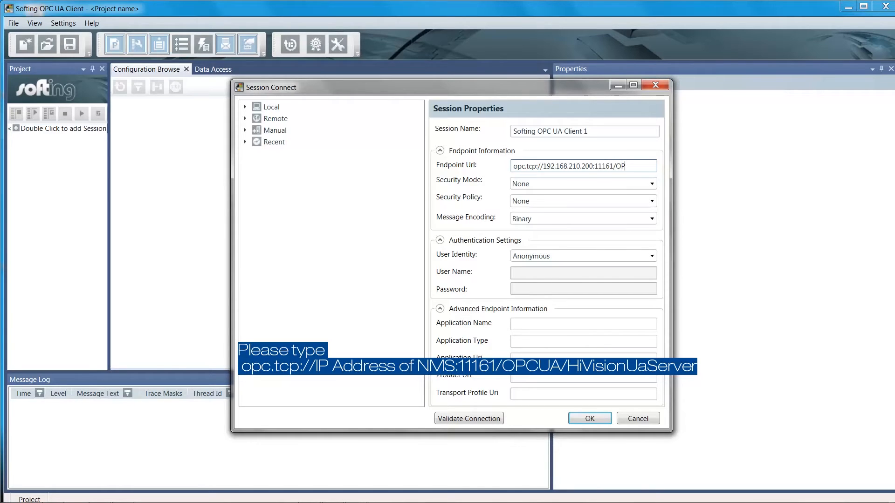
text(CUA)
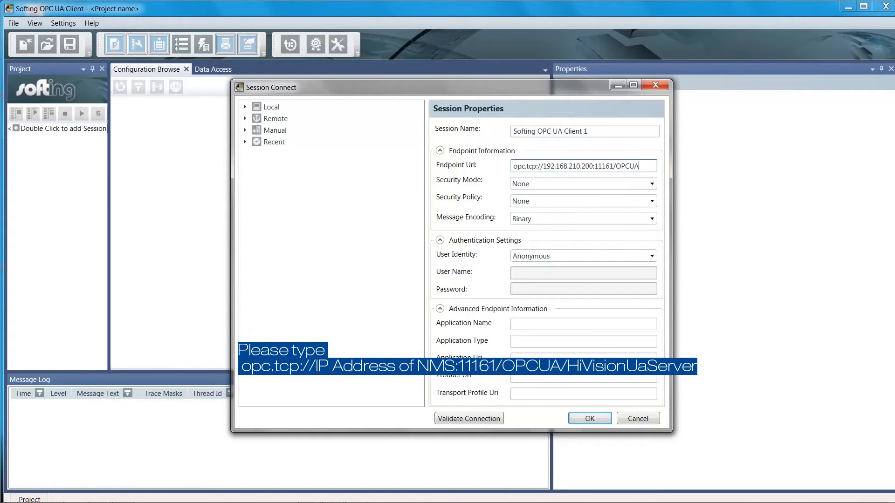
text(/HiVisionUaServer)
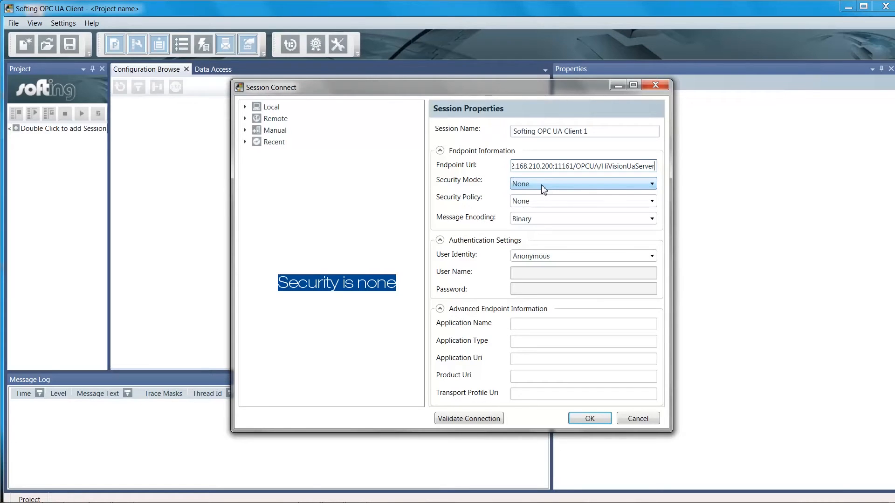
- Keep Security Mode at None and connect the session to the HiVision server
click(648, 184)
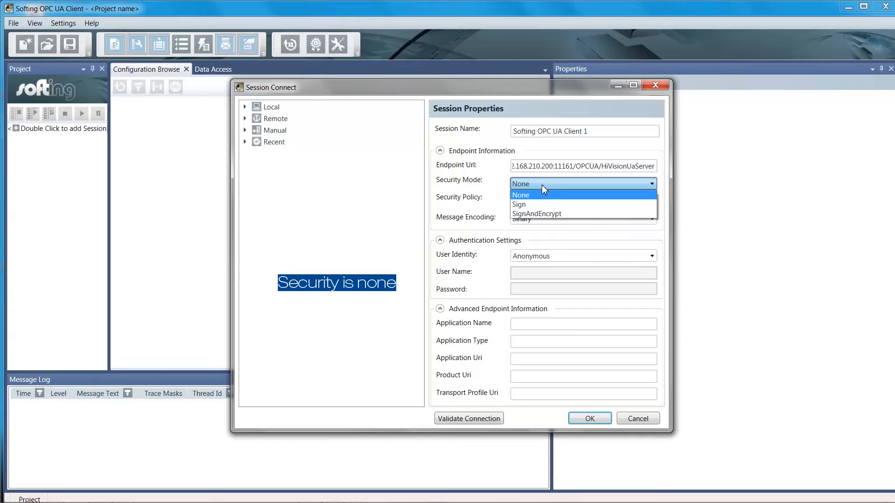
click(520, 195)
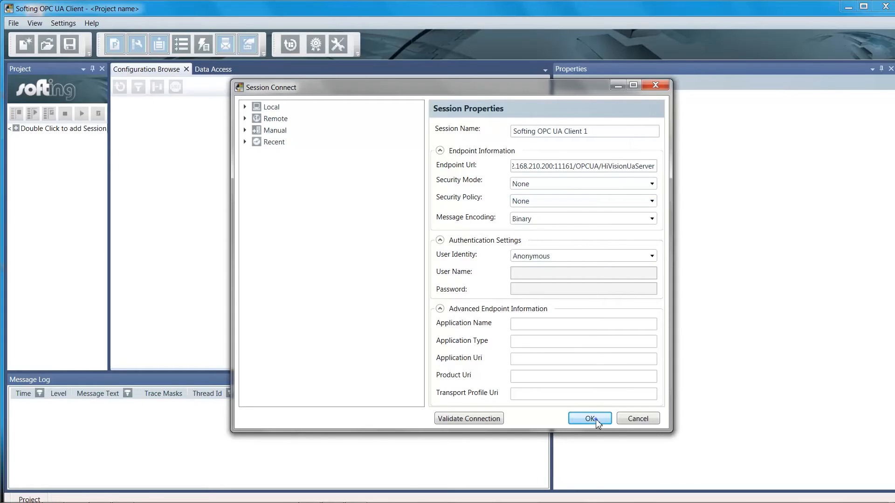
click(590, 419)
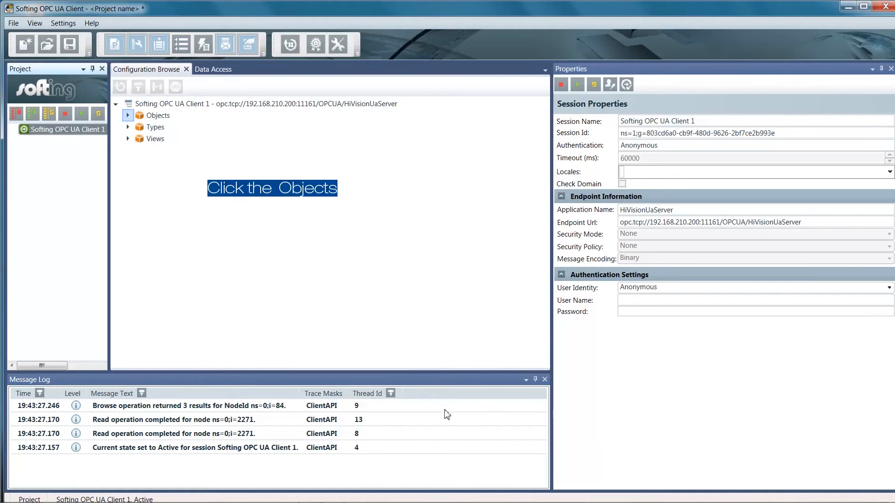
- Expand Objects > Industrial_HiVision > F_Project and show F_Deermann_Industry's properties
click(128, 116)
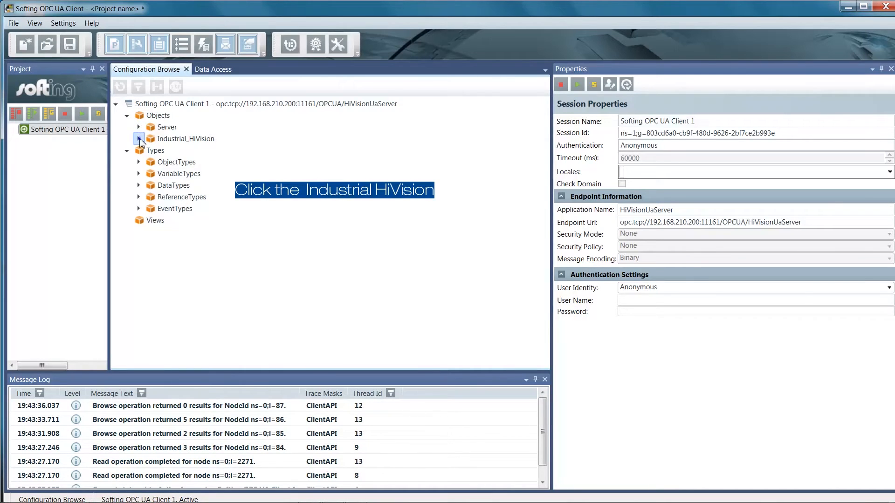
click(139, 139)
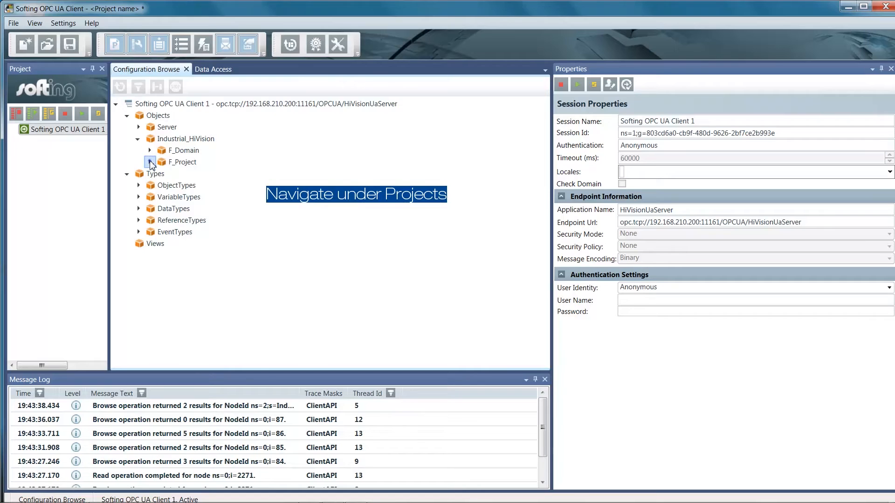
click(148, 162)
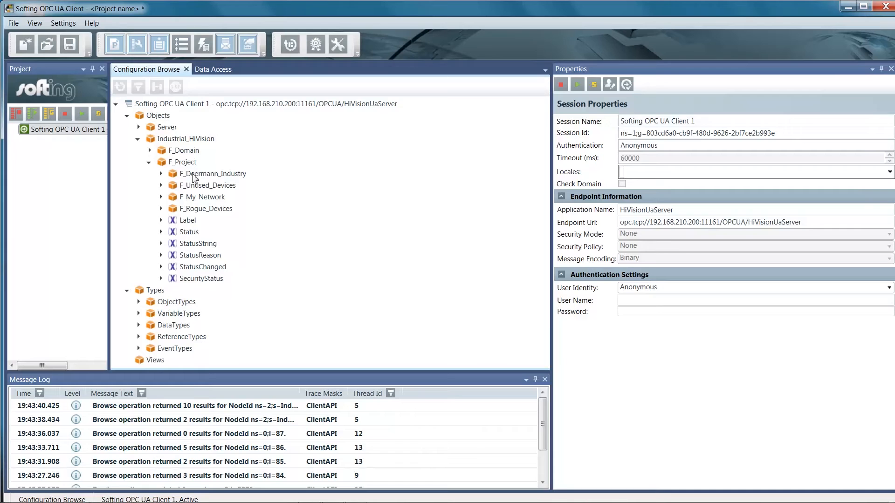
click(214, 173)
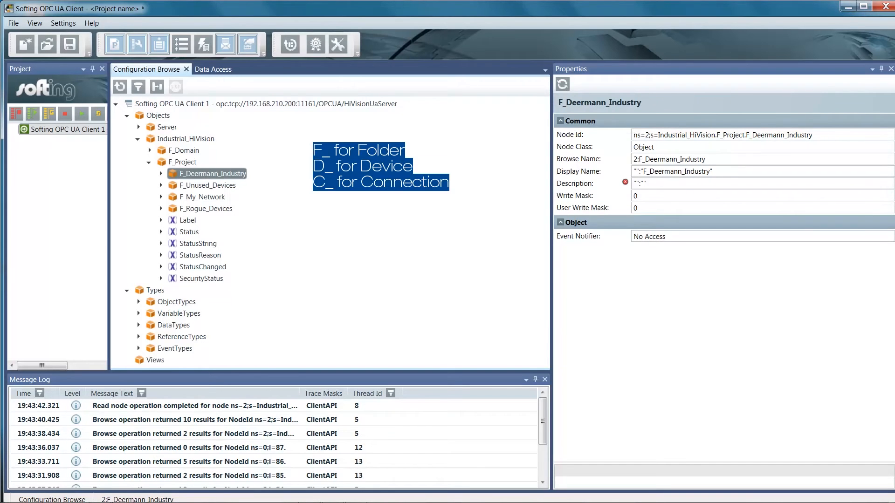
- Expand F_Deermann_Industry to the Energy_Meter_25 cable and read its Status 2 and Label
click(161, 174)
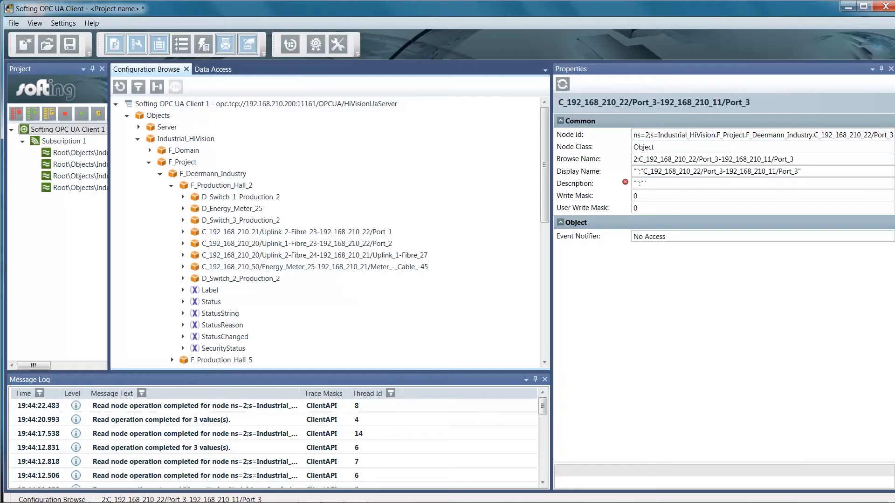
click(315, 267)
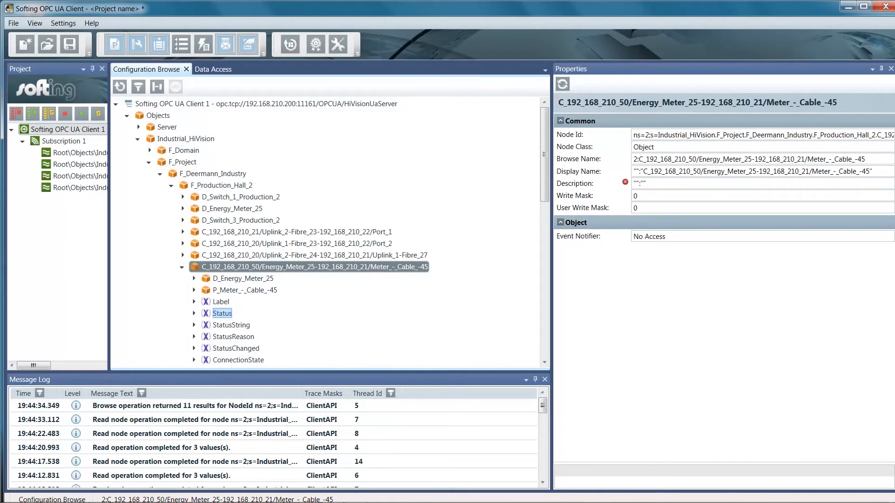
click(221, 314)
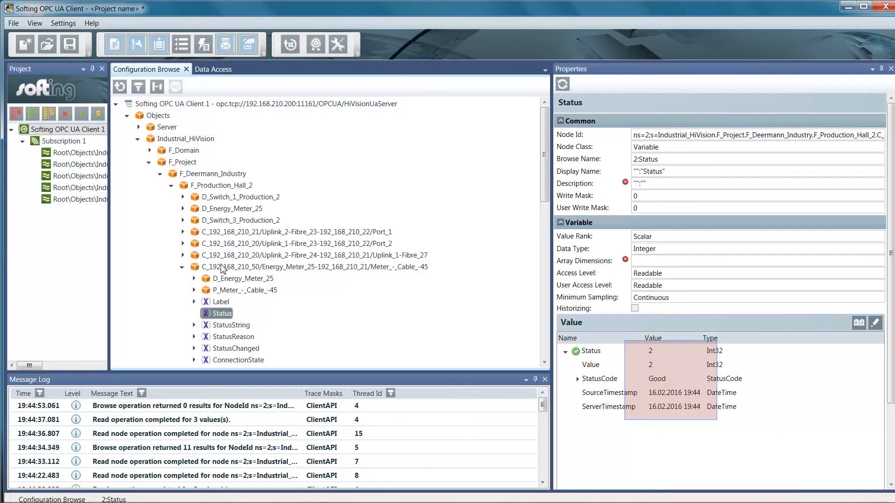
click(219, 302)
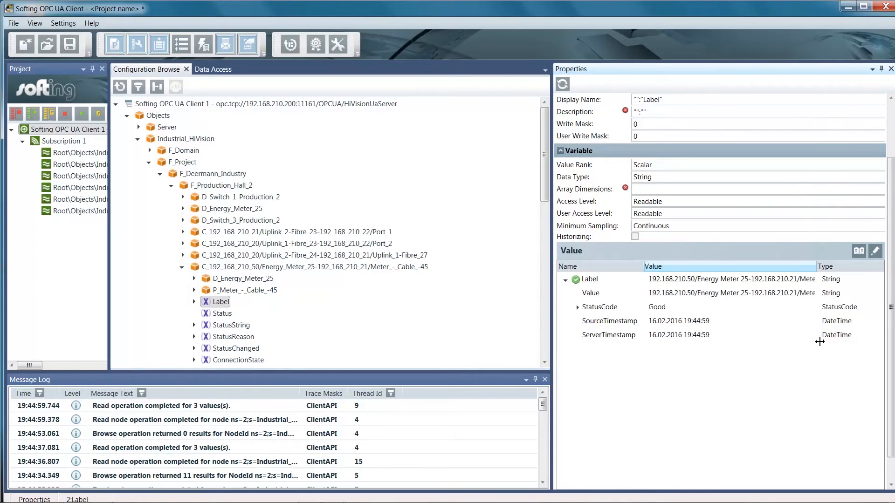
- Read the cable connection's Status, now 4, and its StatusString value 'Error'
click(222, 313)
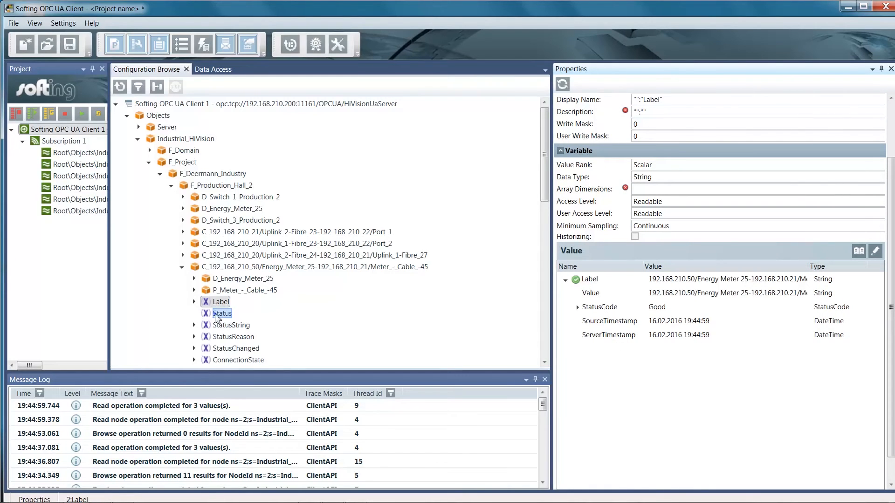
click(225, 313)
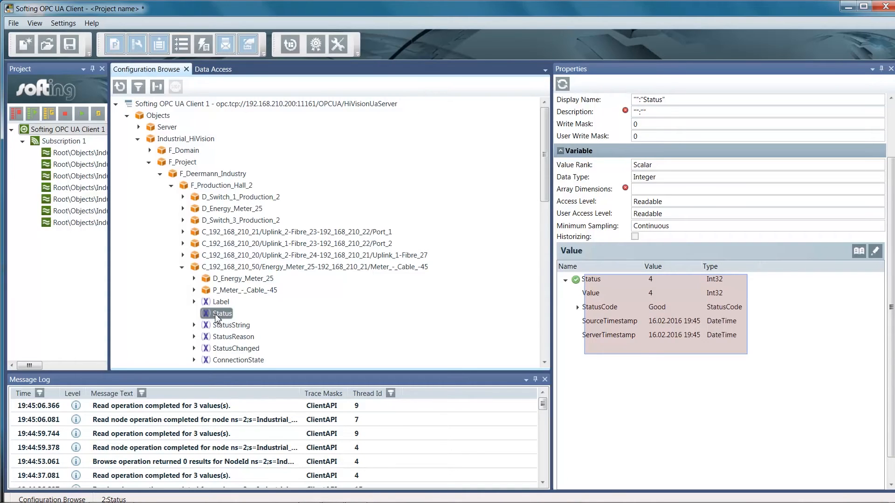
click(232, 324)
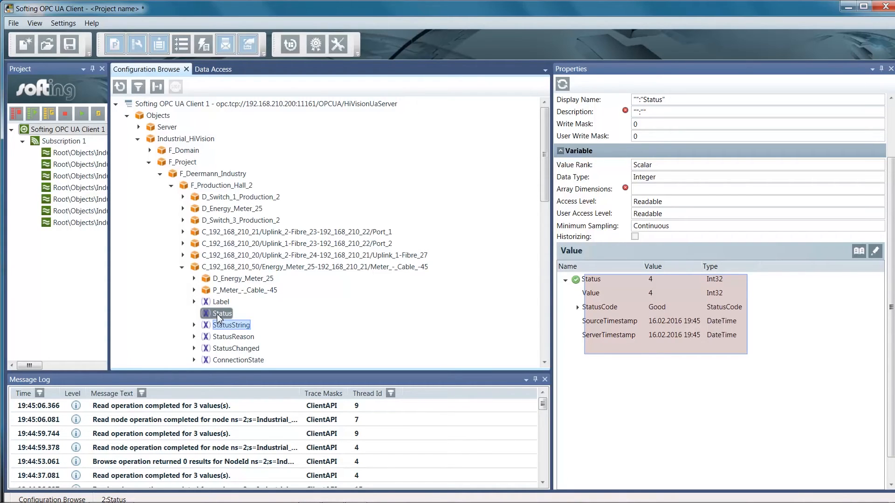
click(231, 324)
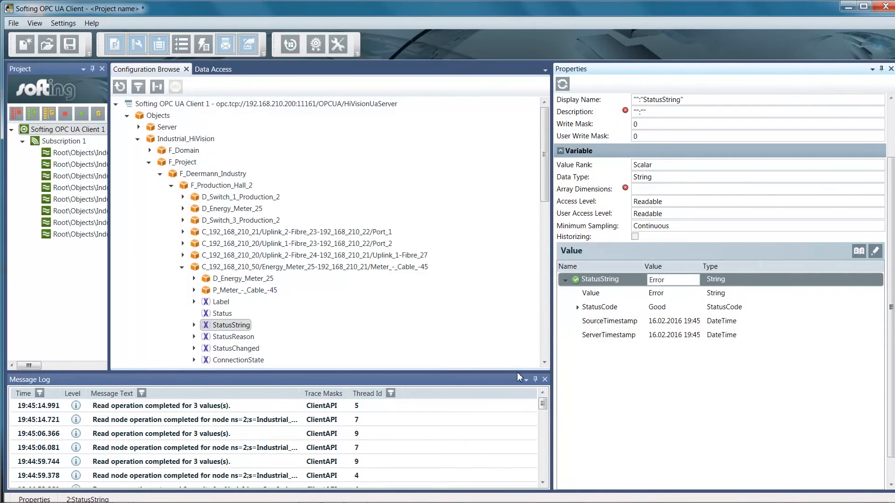
mouse_move(519, 386)
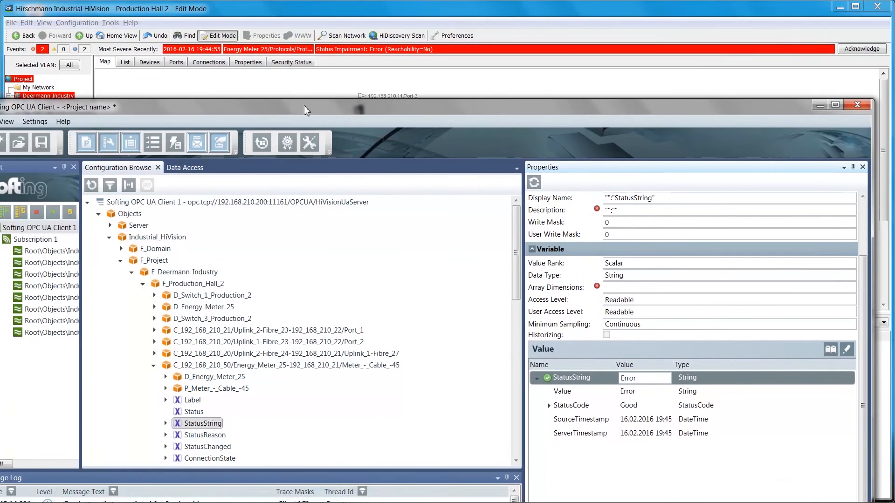
- Re-read Status, Label, then Status again until it returns from 4 to 2
click(194, 412)
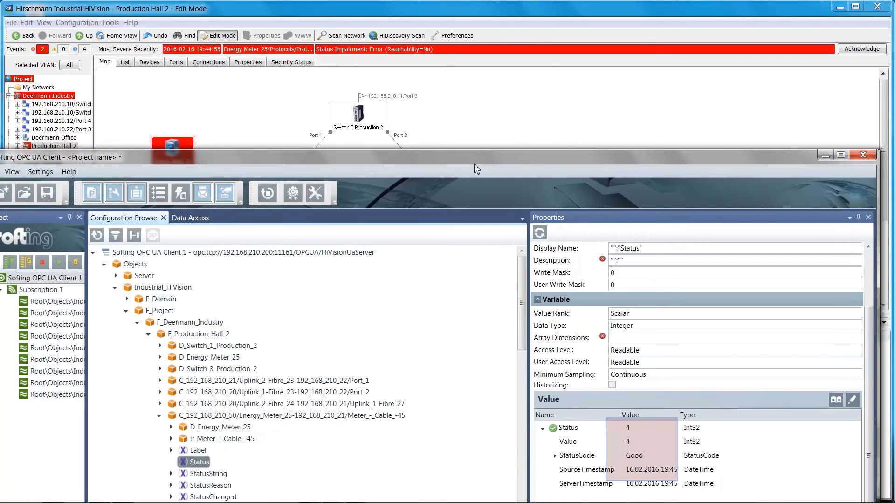
mouse_move(501, 170)
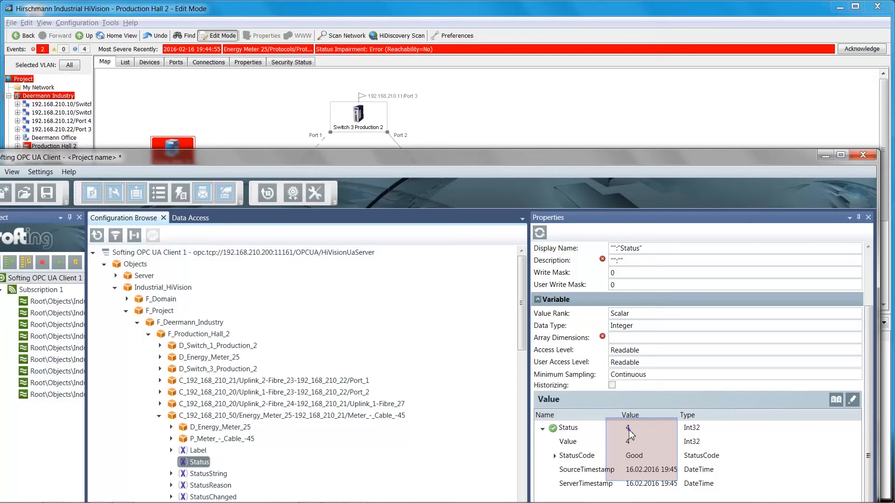
click(199, 450)
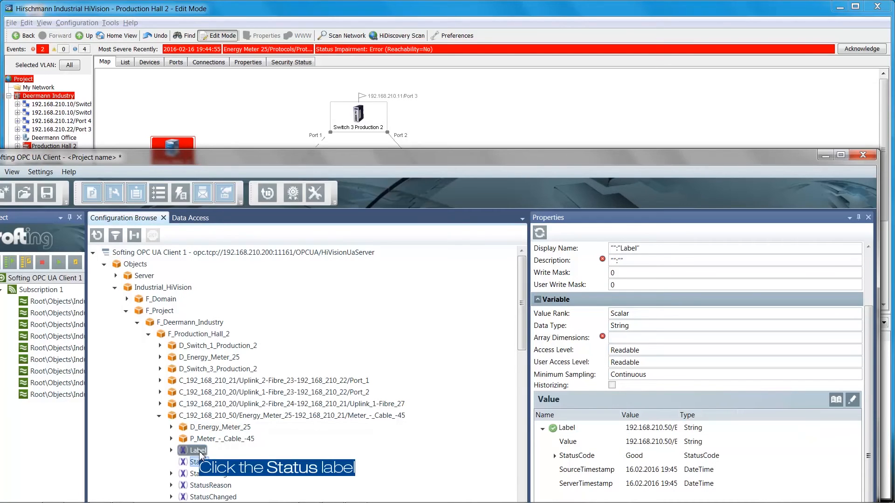
click(202, 463)
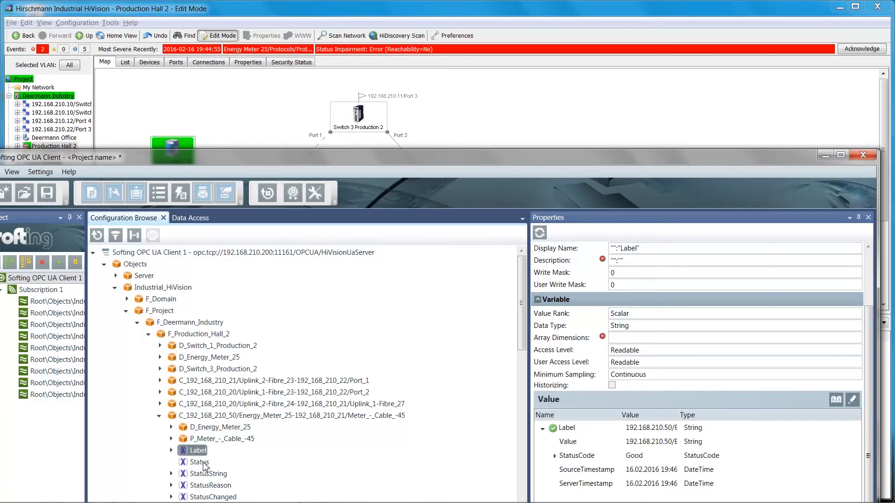
click(201, 462)
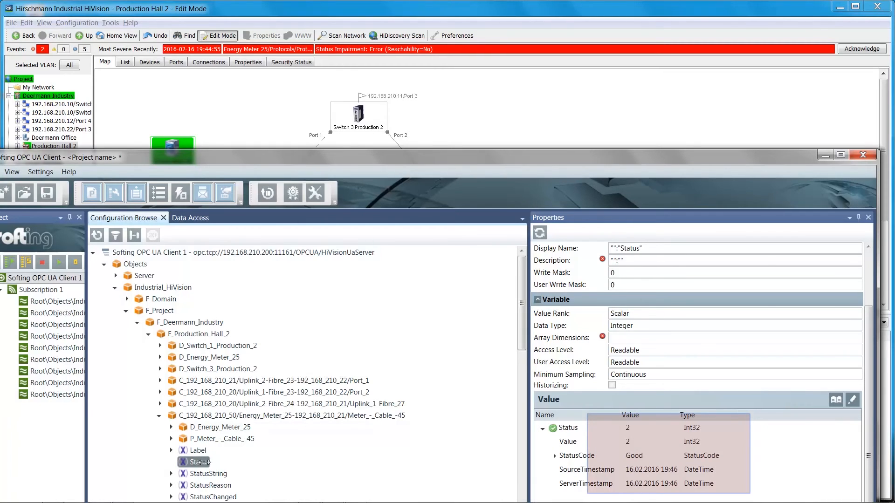
mouse_move(108, 434)
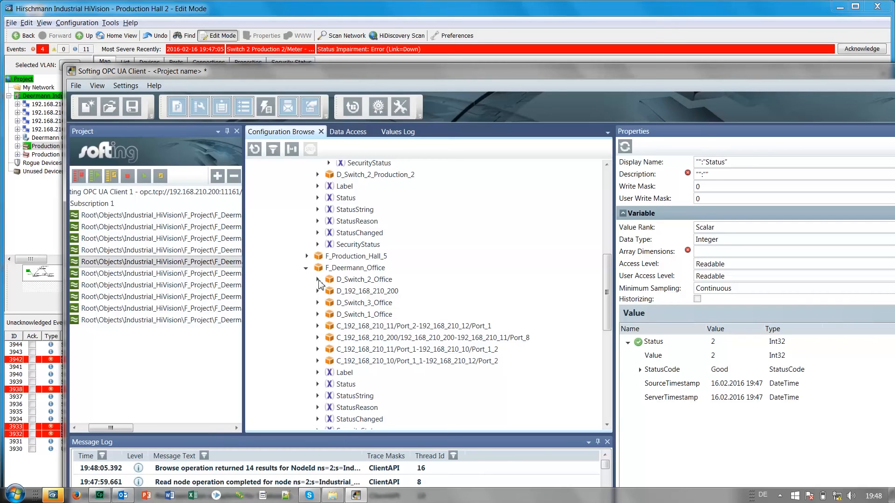
- Expand D_Switch_2_Office, view V_Name Switch 2 Office and contact StatusChanged False
click(318, 278)
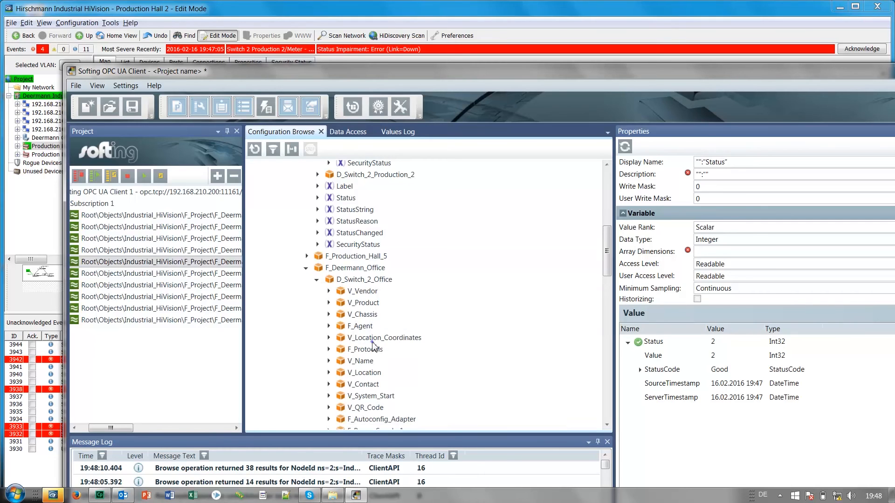
scroll(down, 3)
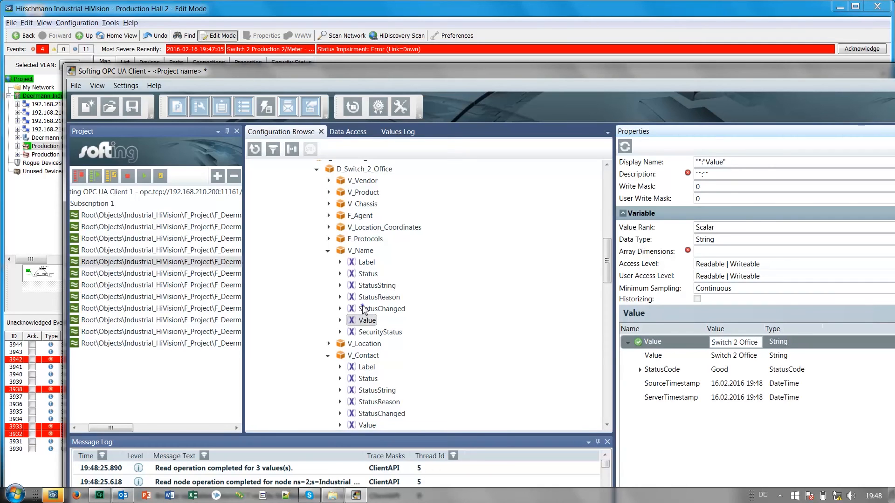
scroll(down, 3)
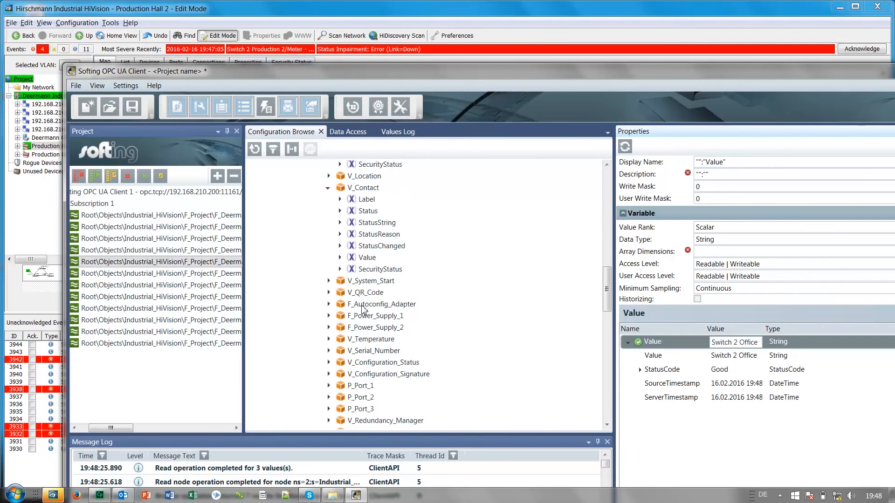
scroll(down, 3)
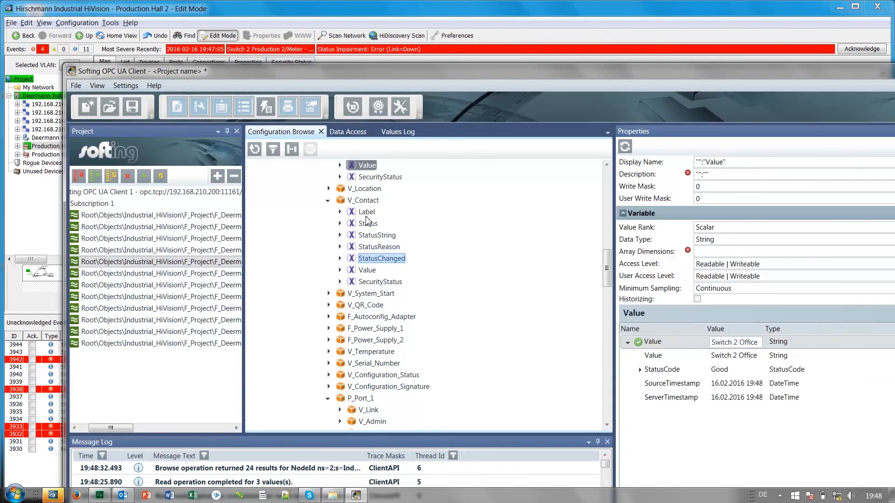
click(382, 258)
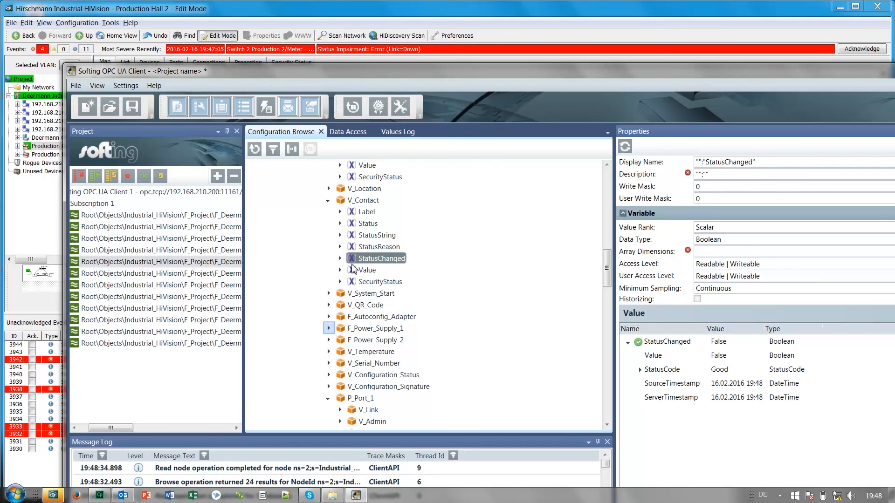
- Expand F_Power_Supply_1 and P_Port_1 and show P_Port_1's properties
click(329, 328)
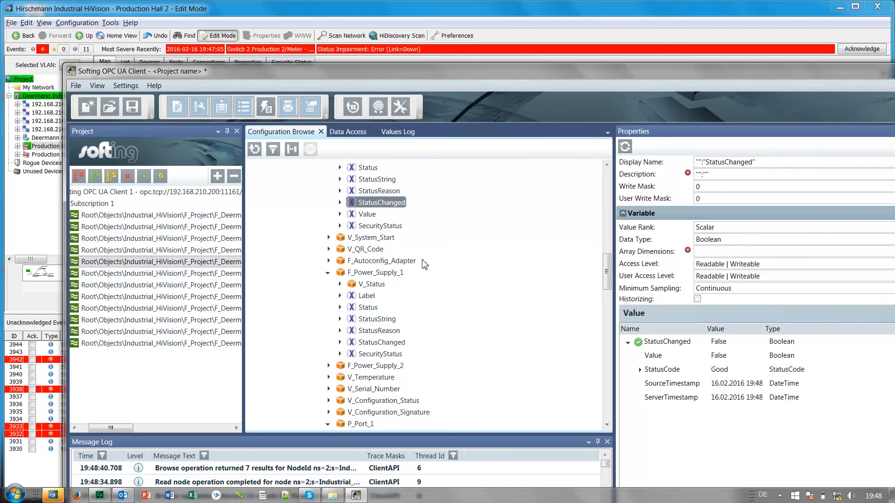
click(329, 228)
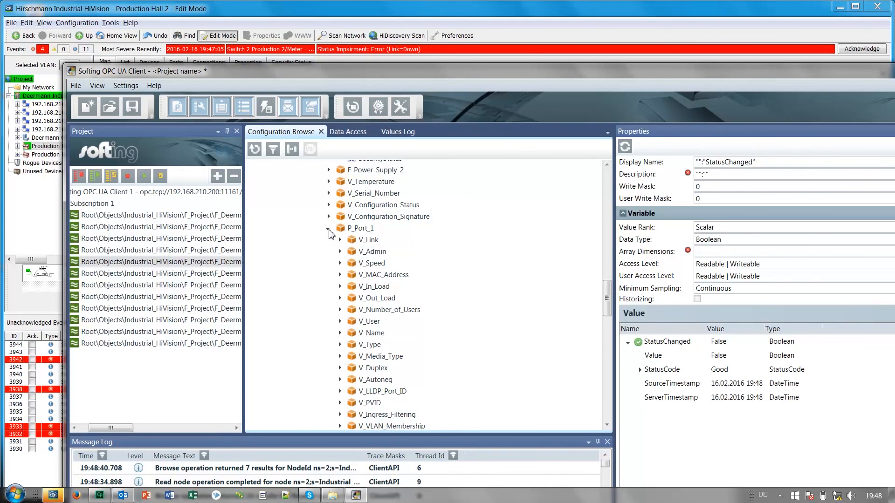
click(360, 228)
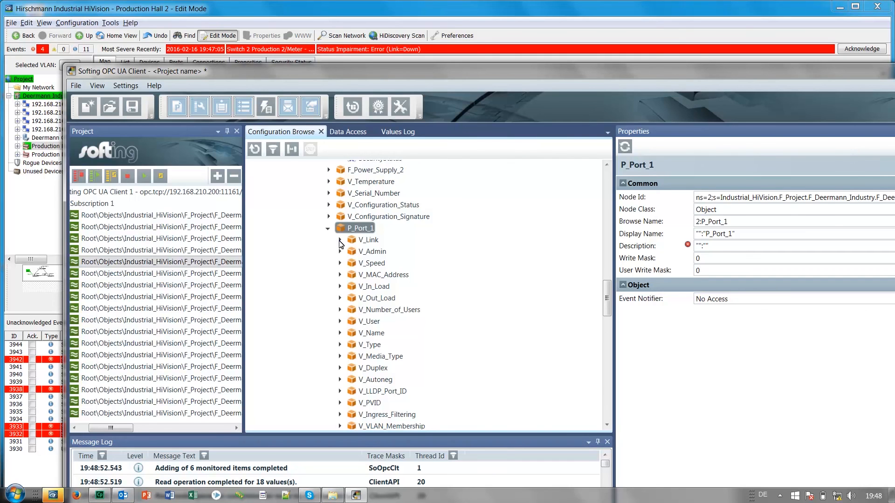